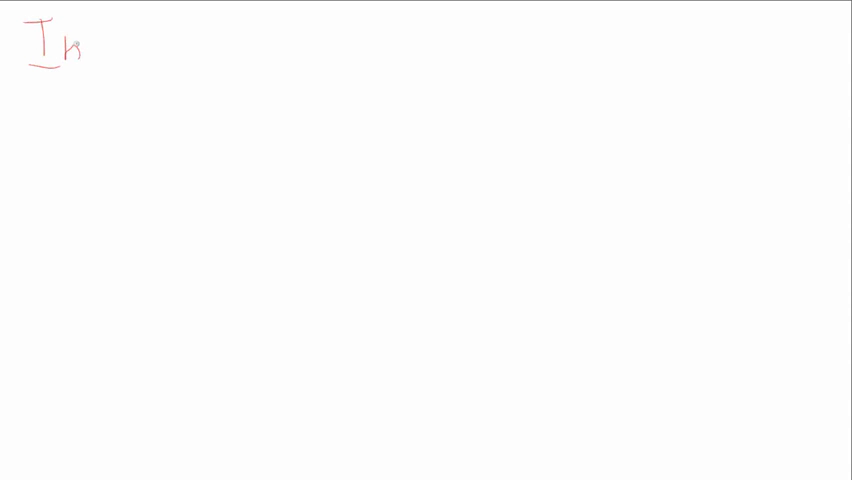
Handwrite the underlined 'Income Stmt' heading with '+ Revenue' beneath it.
{"action": "left_click_drag", "start_coordinate": [76, 50], "coordinate": [156, 50]}
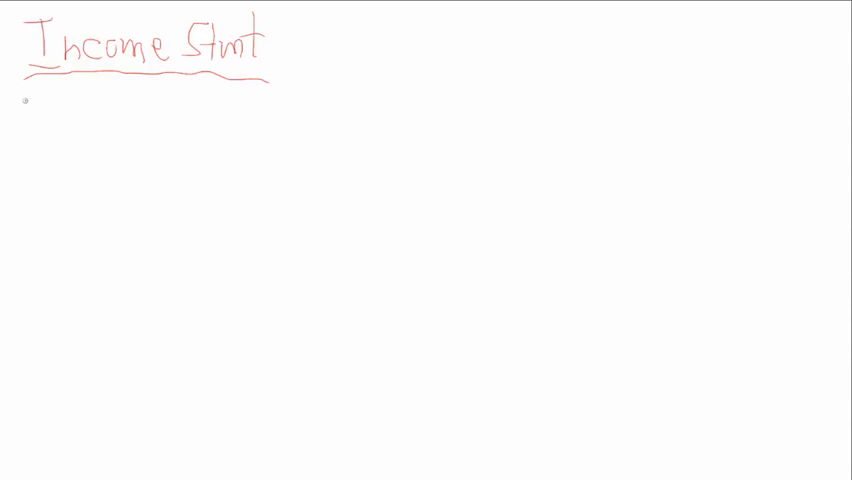
{"action": "left_click_drag", "start_coordinate": [28, 112], "coordinate": [28, 130]}
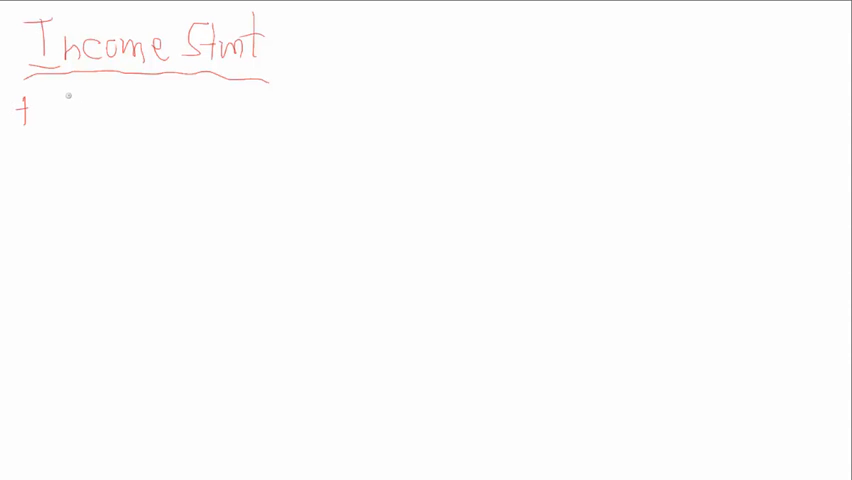
{"action": "left_click_drag", "start_coordinate": [60, 100], "coordinate": [58, 120]}
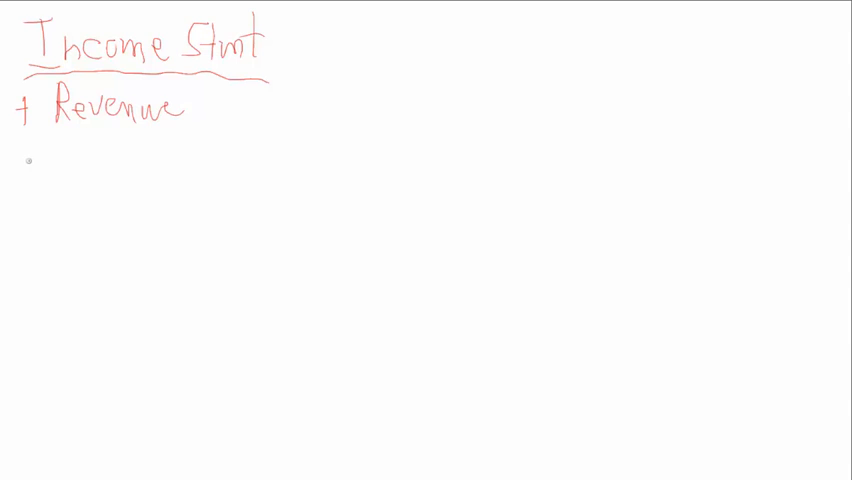
Handwrite '- COGS' below Revenue and draw a rule under it.
{"action": "left_click_drag", "start_coordinate": [30, 160], "coordinate": [110, 160]}
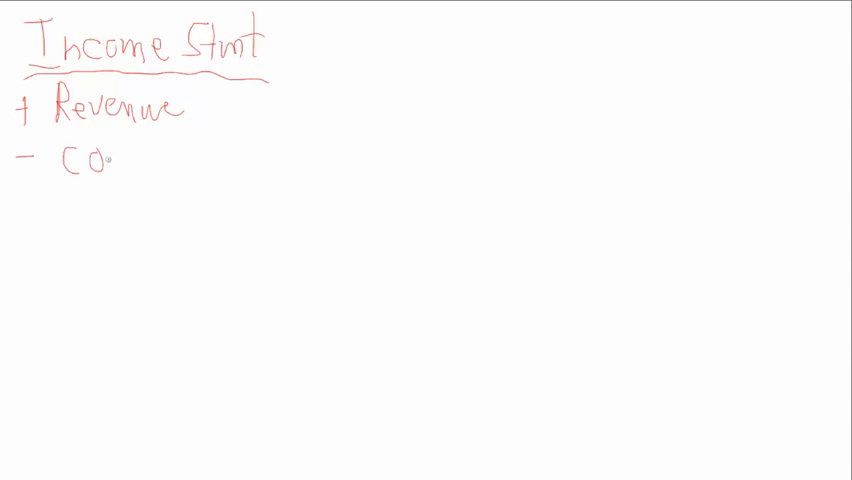
{"action": "type", "text": "GS"}
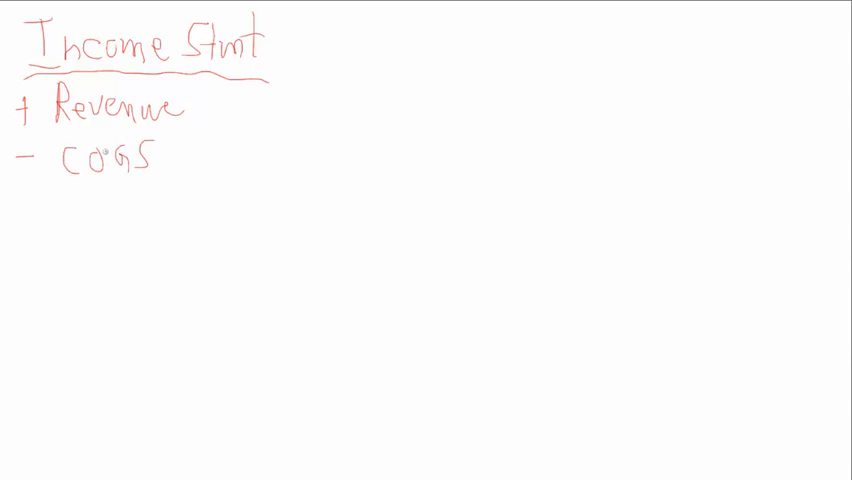
{"action": "left_click_drag", "start_coordinate": [80, 188], "coordinate": [204, 182]}
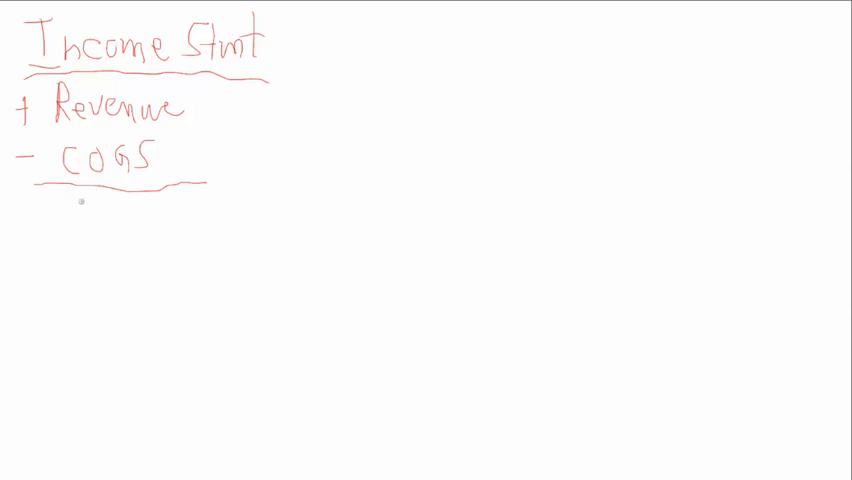
{"action": "left_click_drag", "start_coordinate": [50, 210], "coordinate": [96, 216]}
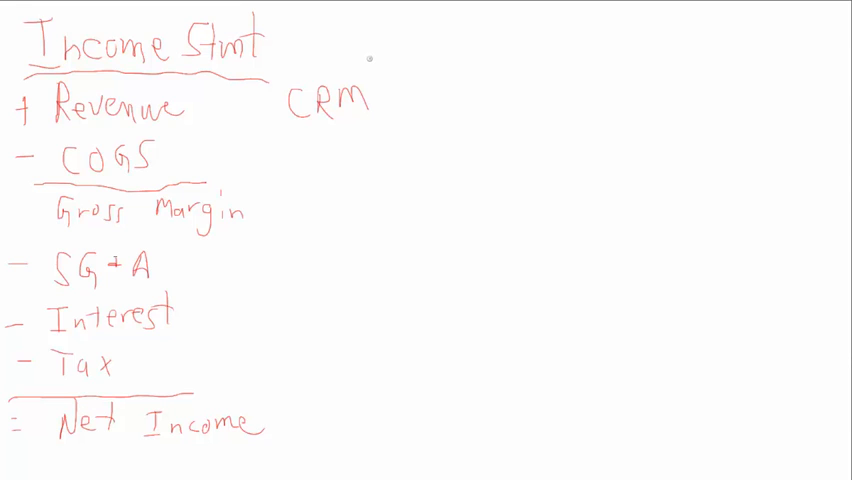
{"action": "mouse_move", "coordinate": [312, 146]}
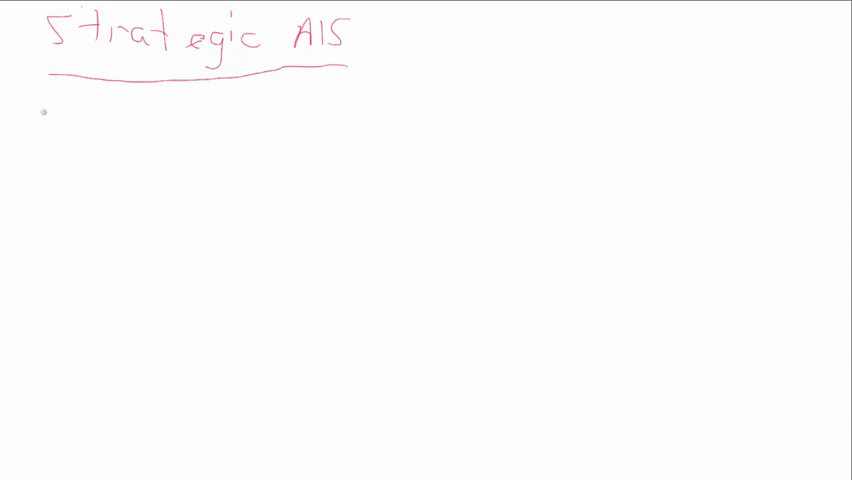
Handwrite the first list item '- Automate' under the Strategic AIS heading.
{"action": "left_click_drag", "start_coordinate": [18, 122], "coordinate": [44, 122]}
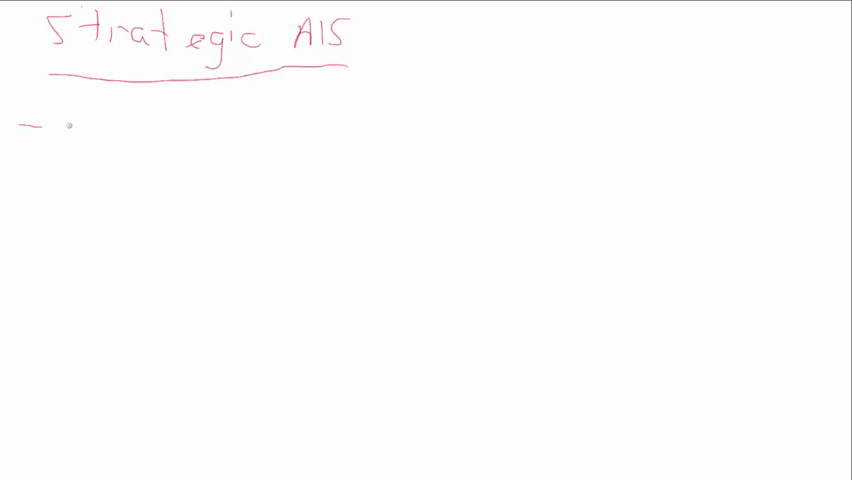
{"action": "left_click_drag", "start_coordinate": [60, 120], "coordinate": [100, 136]}
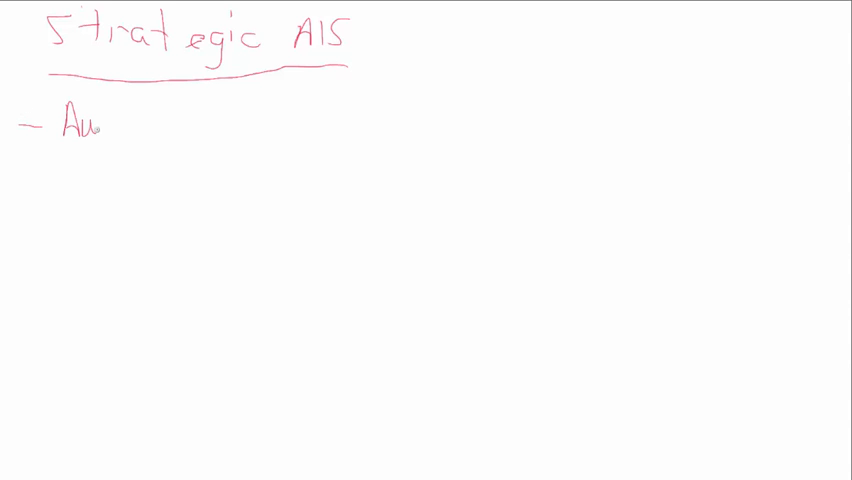
{"action": "type", "text": "tom"}
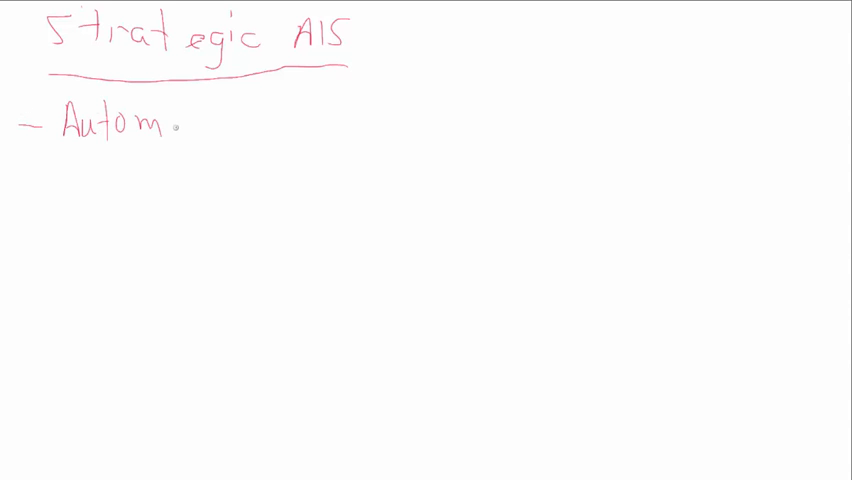
{"action": "type", "text": "ate"}
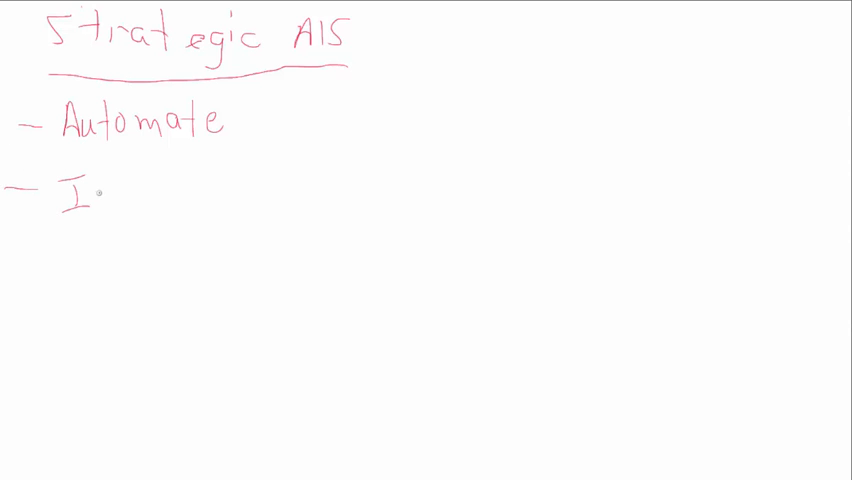
Handwrite '- Informate' with indented 'Up' and 'Down' sub-items, then start the third dash.
{"action": "type", "text": "nformate"}
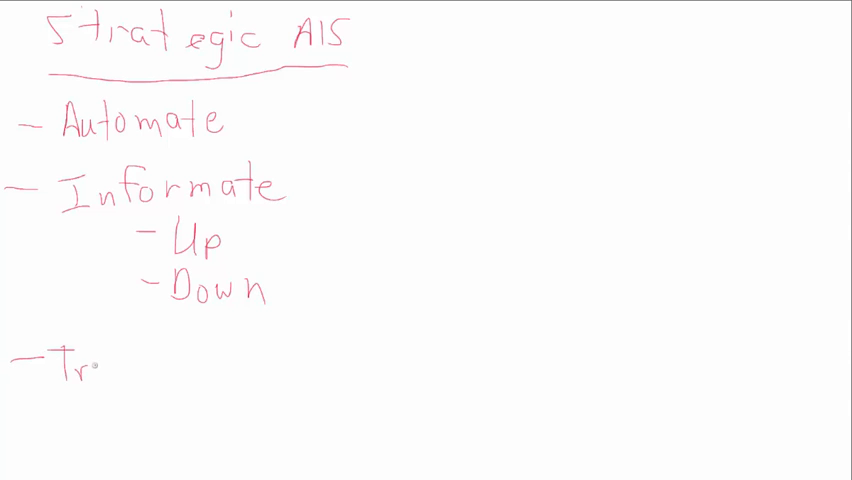
Finish 'Transformate' and draw a vertical divider to the right of the list.
{"action": "type", "text": "ansformate"}
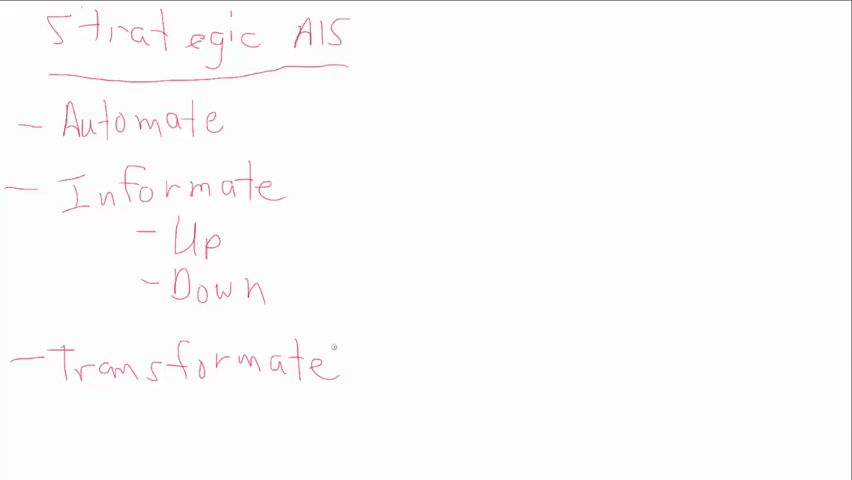
{"action": "left_click_drag", "start_coordinate": [410, 40], "coordinate": [416, 232]}
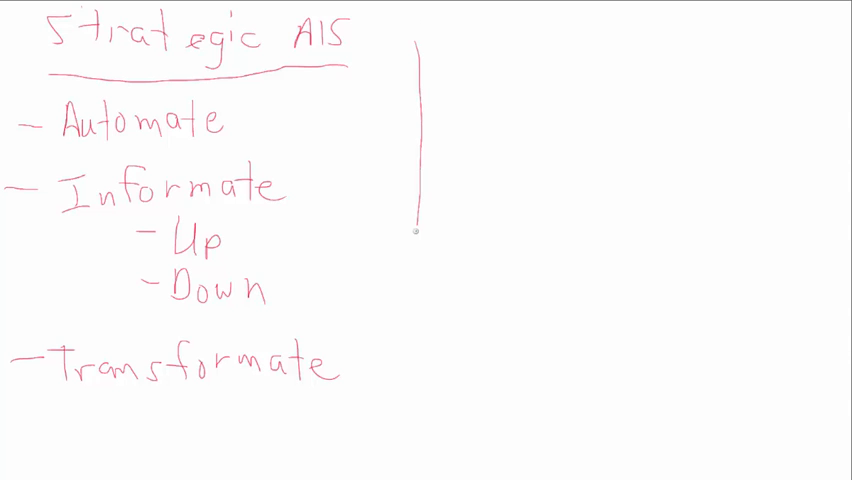
Extend the divider down the board and handwrite an underlined 'Stock Price?' heading on the right.
{"action": "left_click_drag", "start_coordinate": [416, 232], "coordinate": [406, 438]}
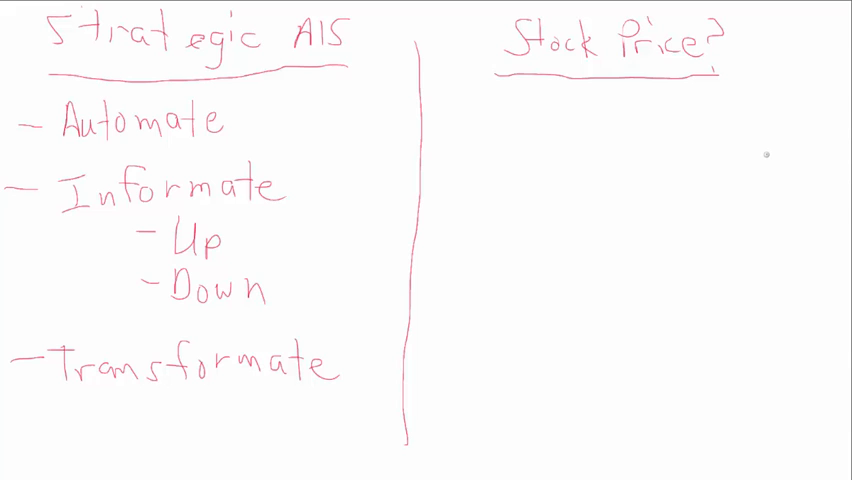
{"action": "mouse_move", "coordinate": [464, 136]}
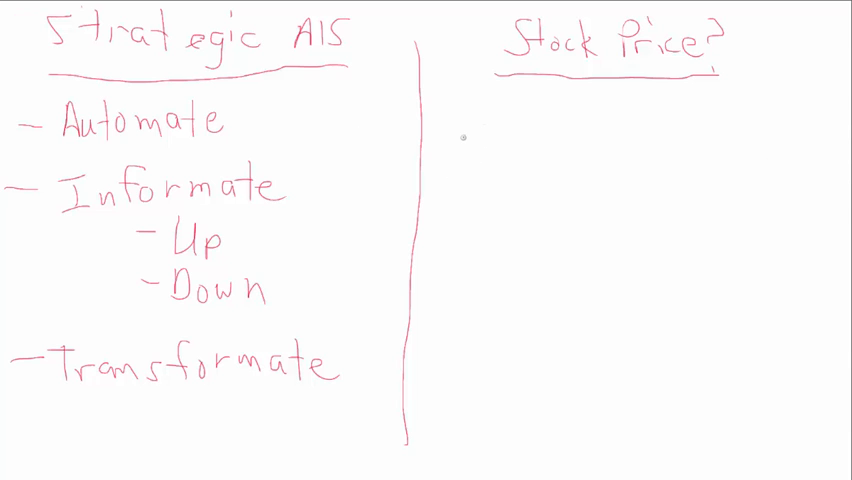